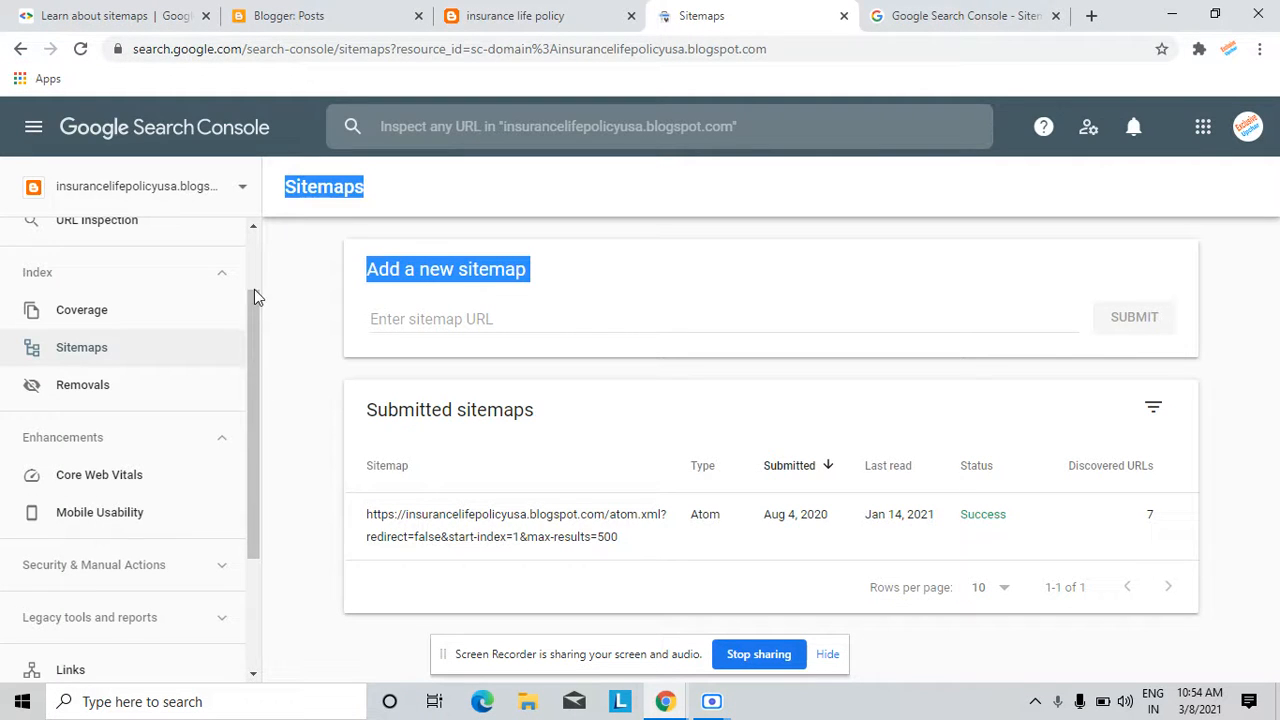
Step: Review the blog's Performance report: 1 click, 81 impressions and the top search queries
scroll(up, 3)
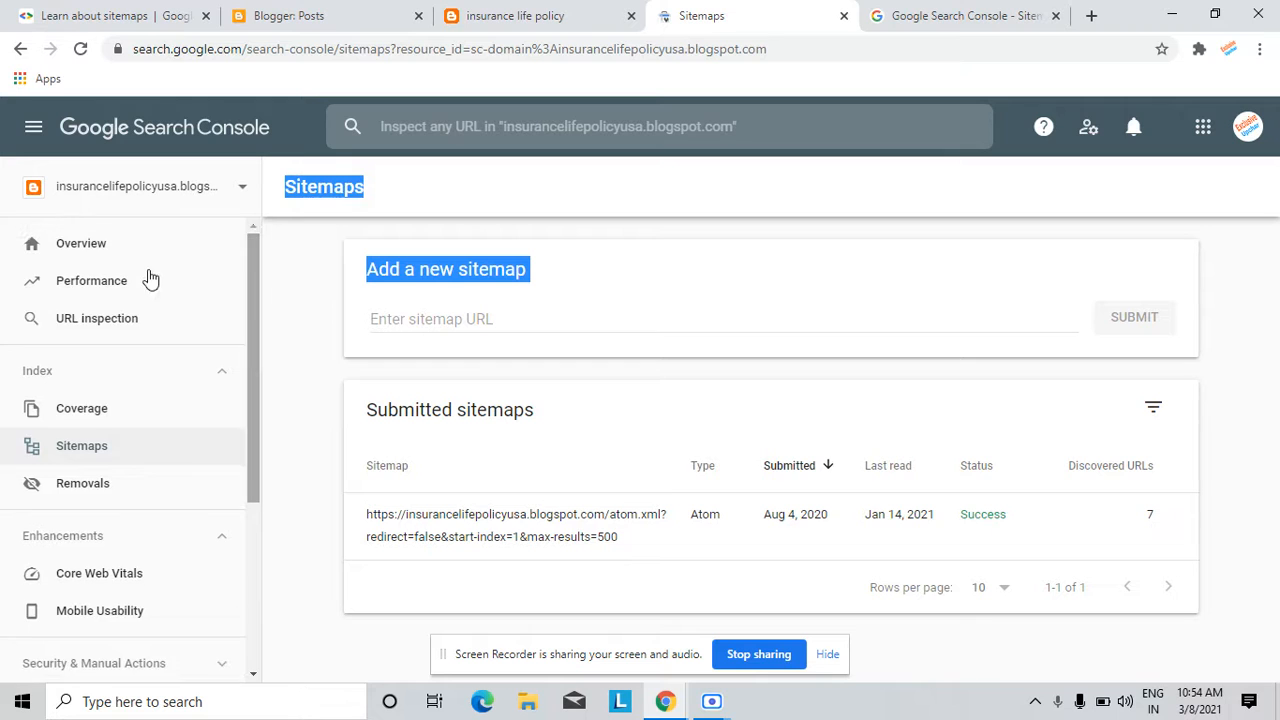
click(91, 280)
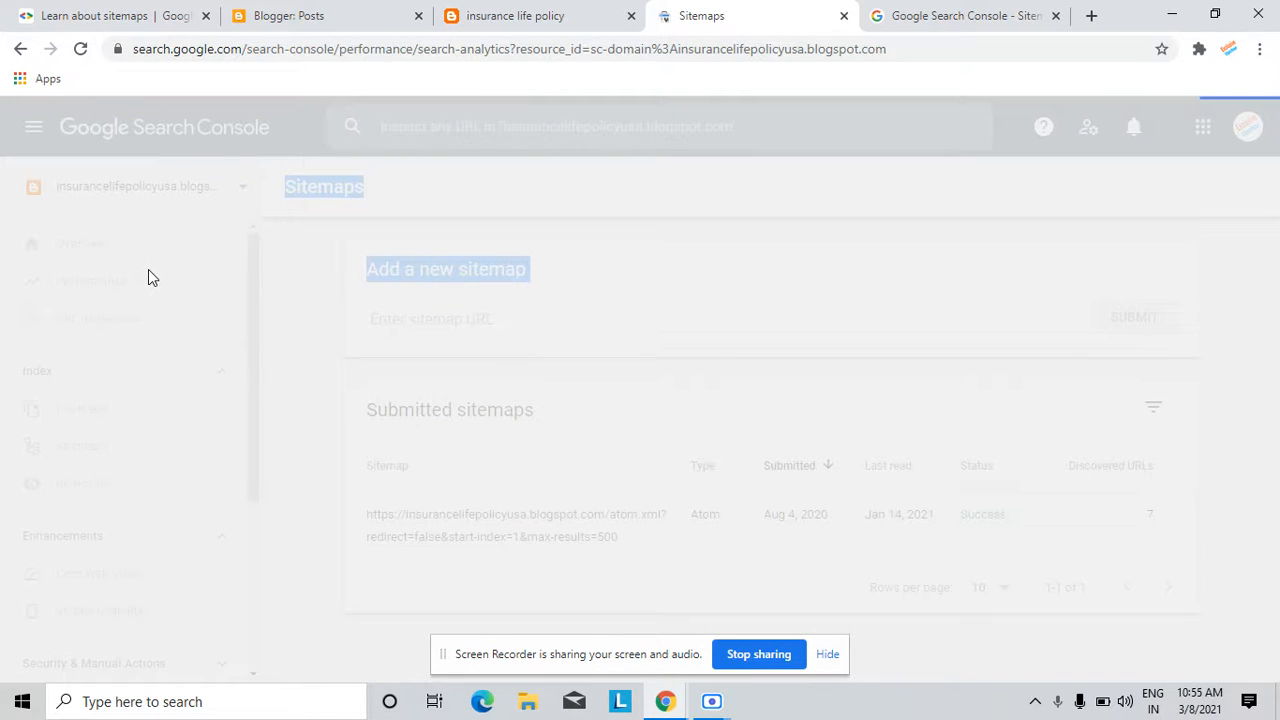
click(90, 281)
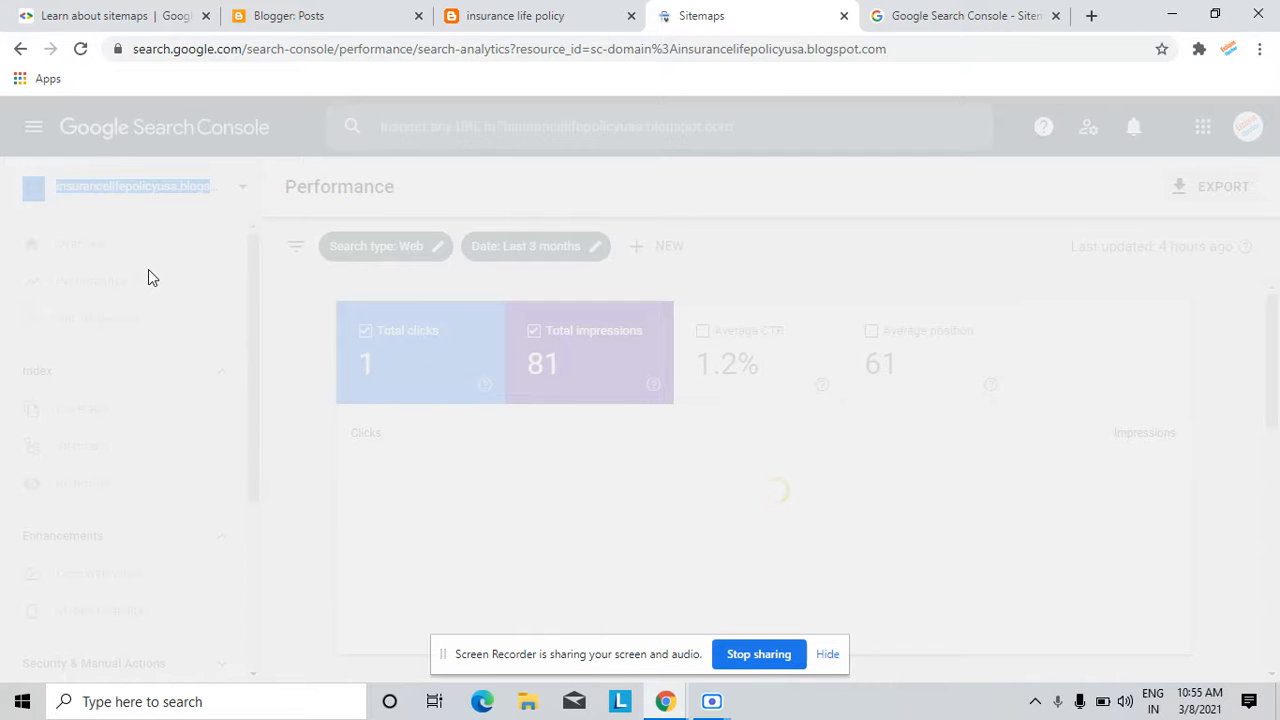
click(91, 280)
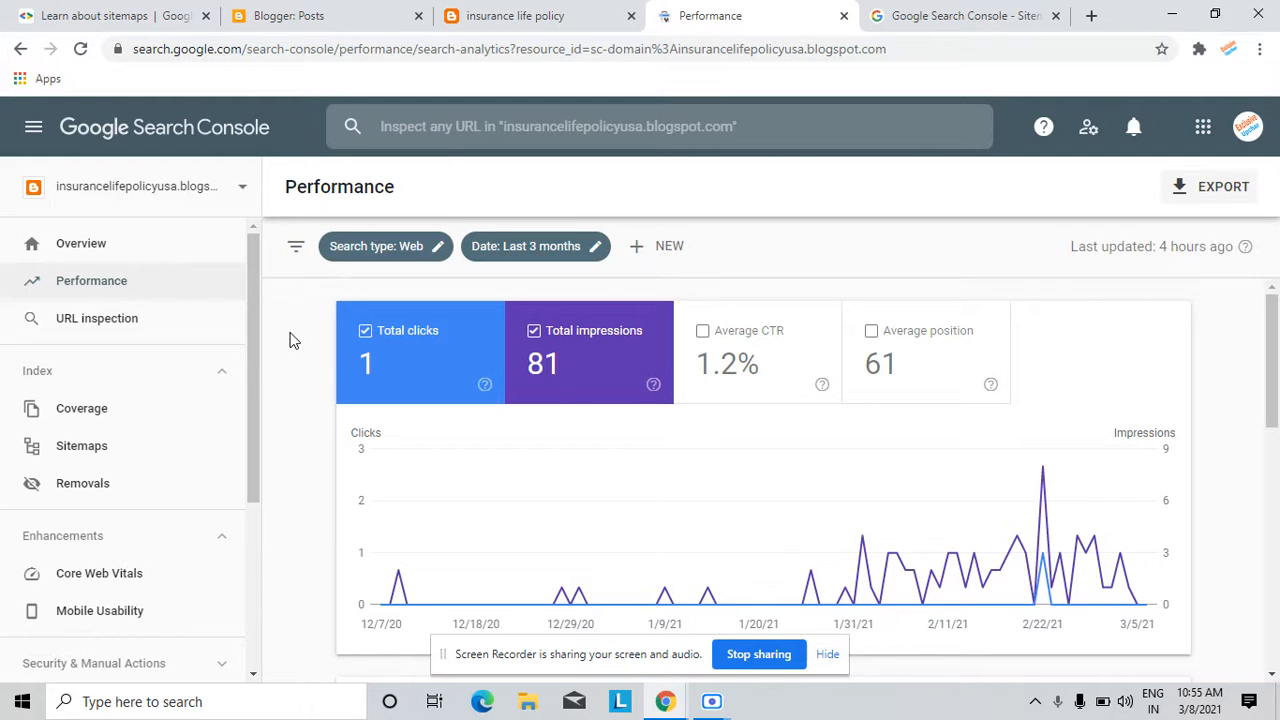
mouse_move(1180, 243)
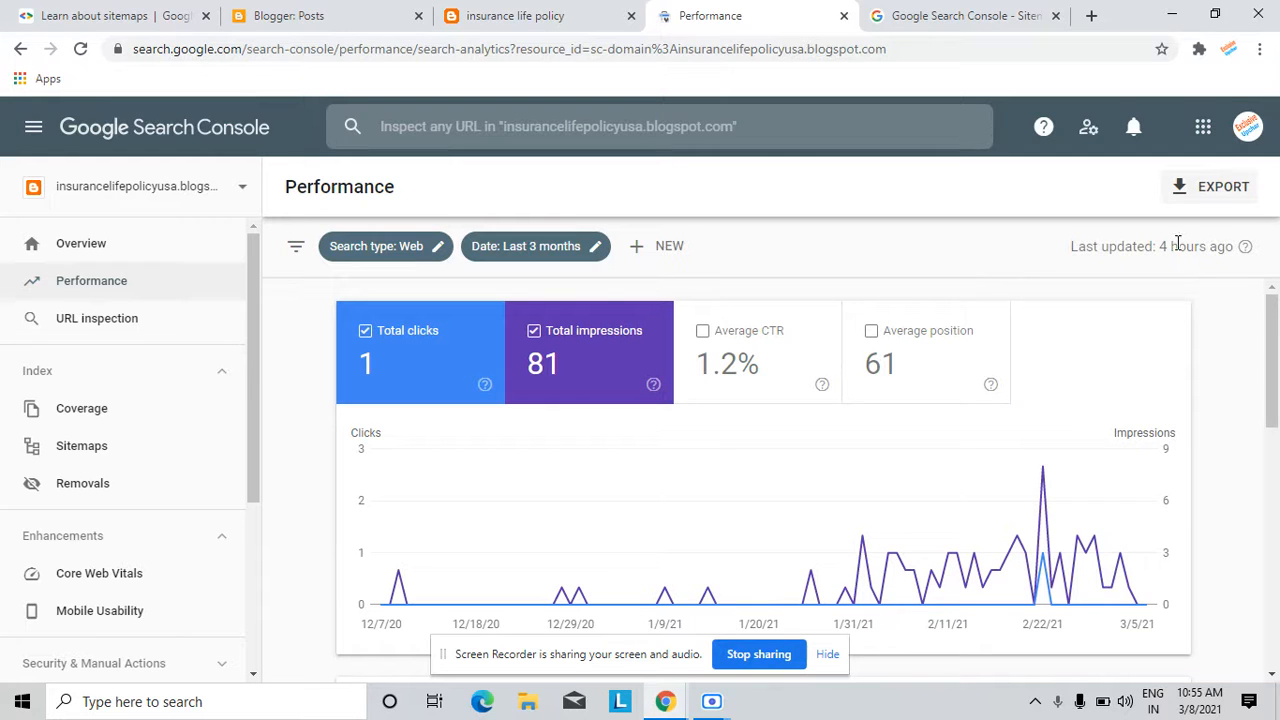
scroll(down, 3)
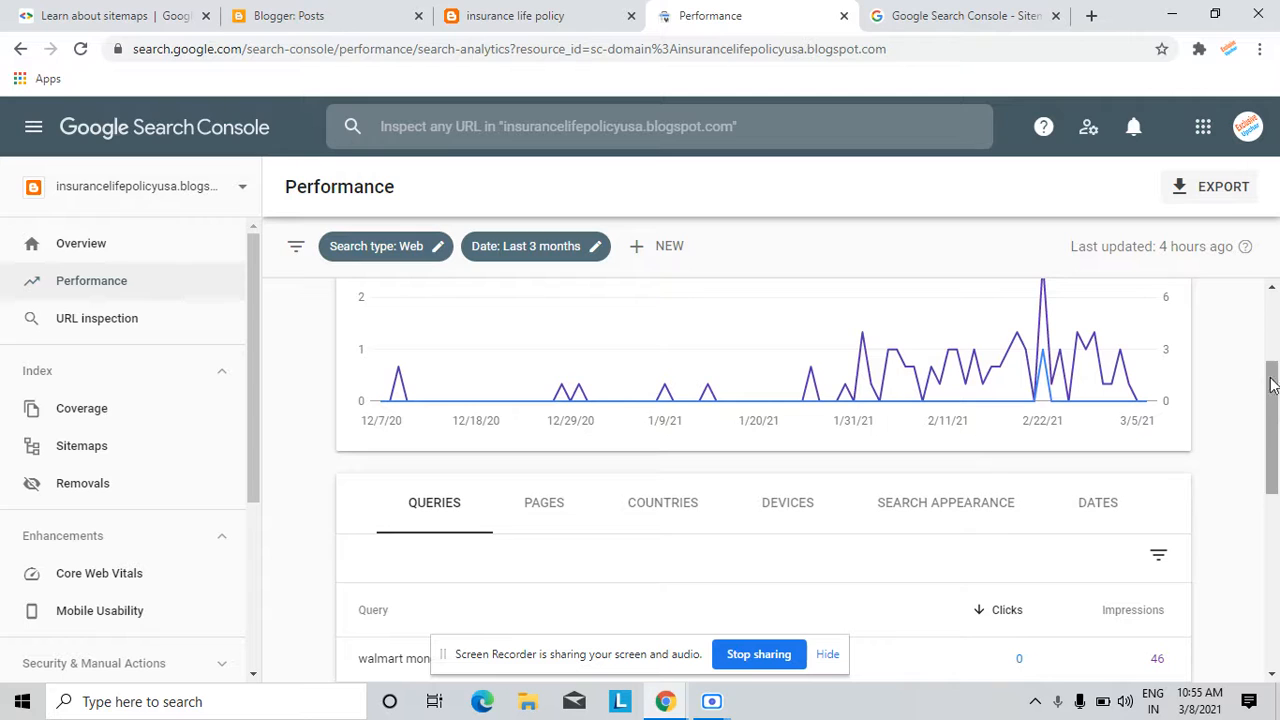
scroll(down, 3)
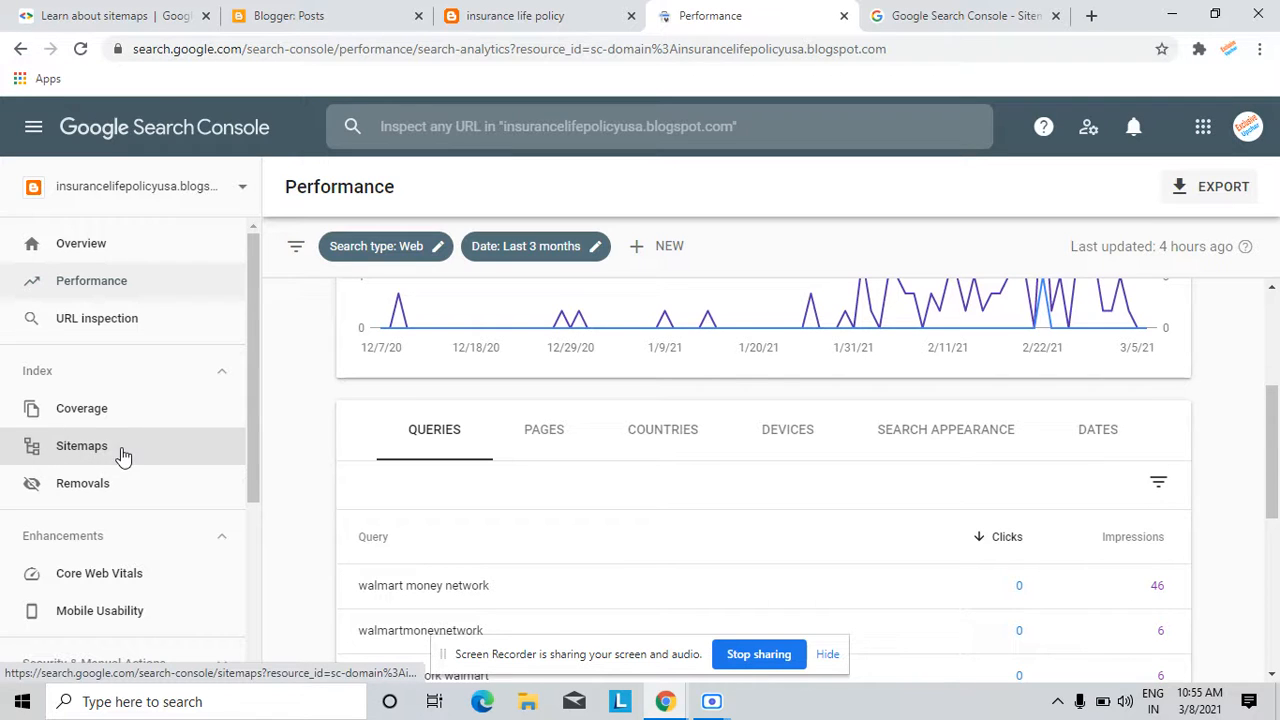
Step: Check the atom sitemap listed as successful, then view the Sitemap Notification Received tab
click(82, 445)
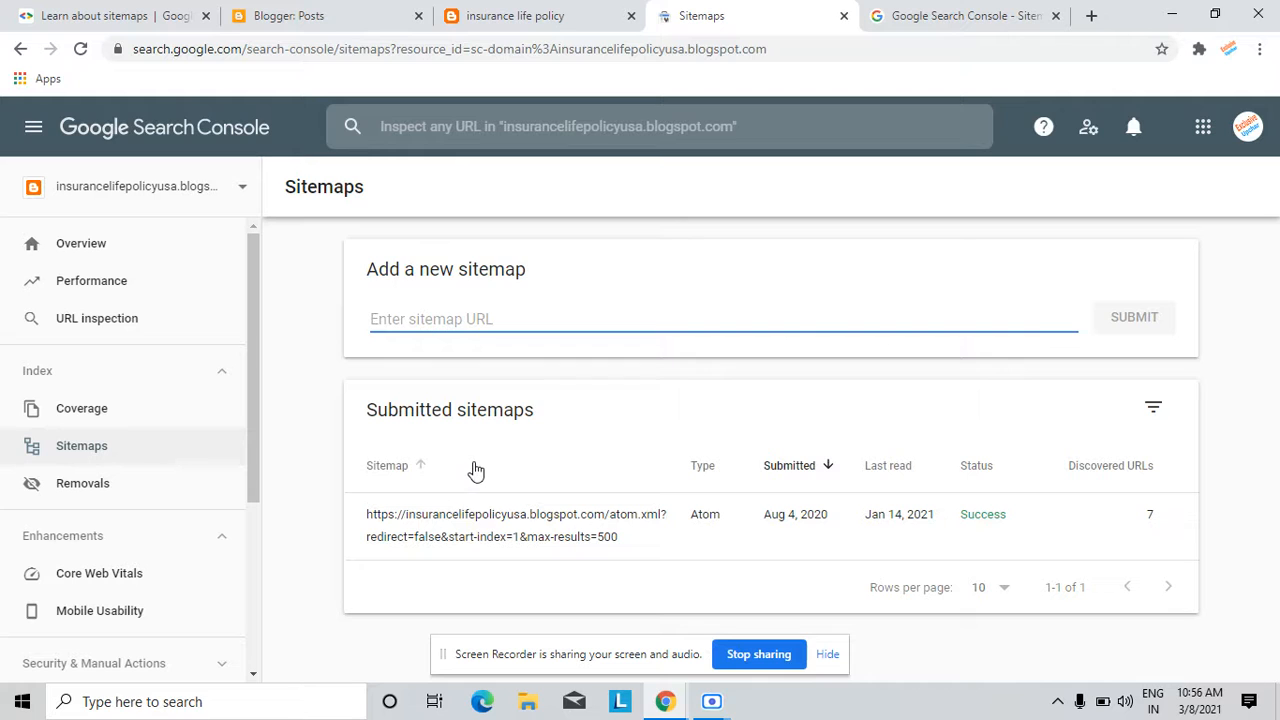
click(960, 15)
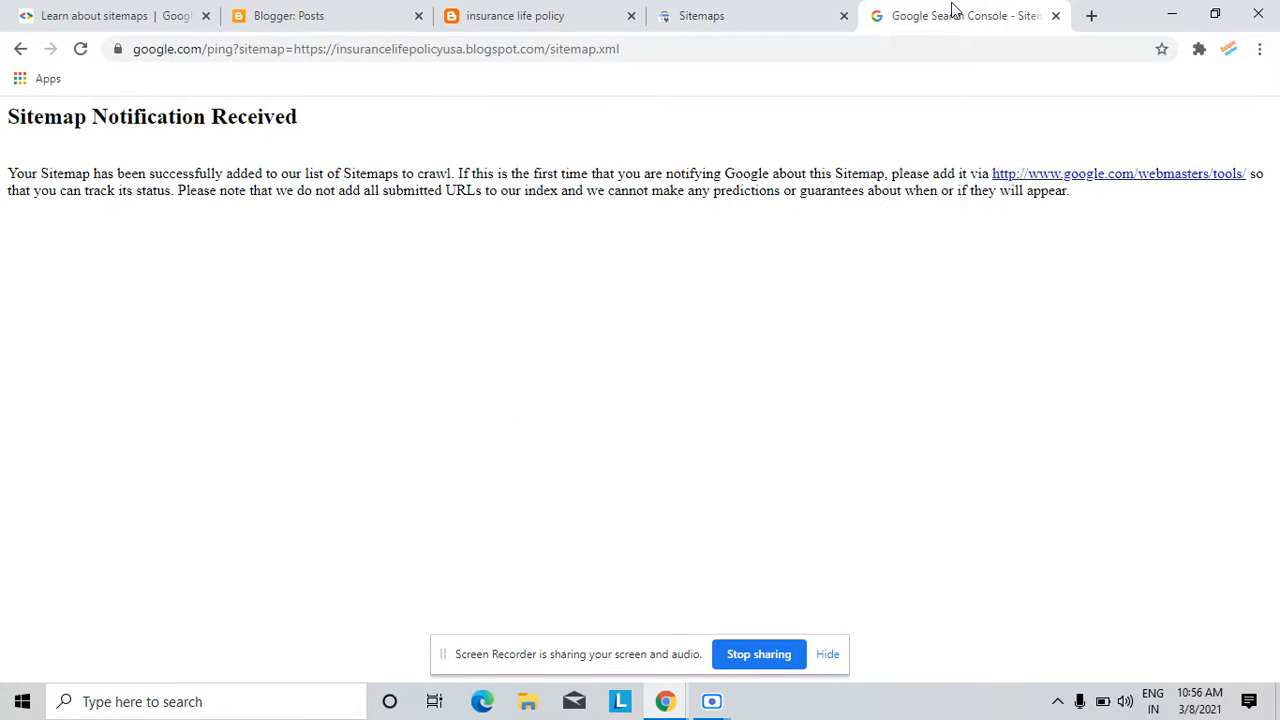
Step: Delete the blog address from the ping URL and view the Blogger Posts dashboard
click(375, 48)
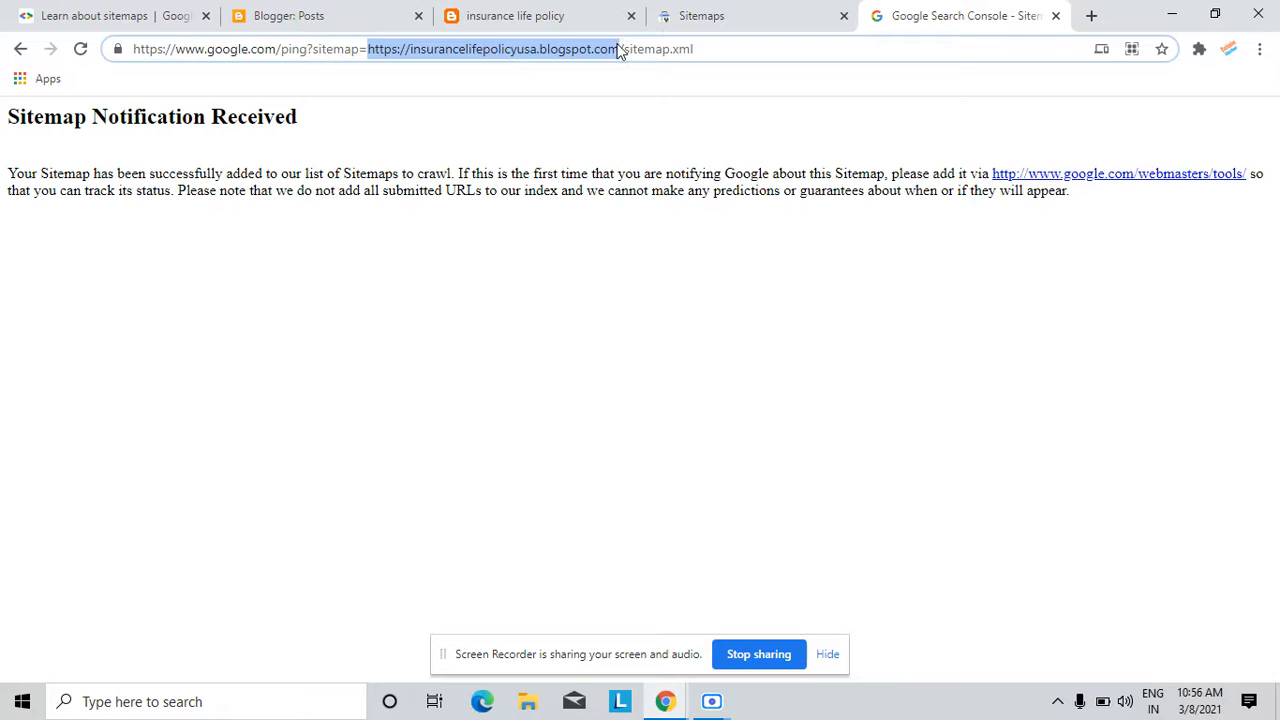
key(Delete)
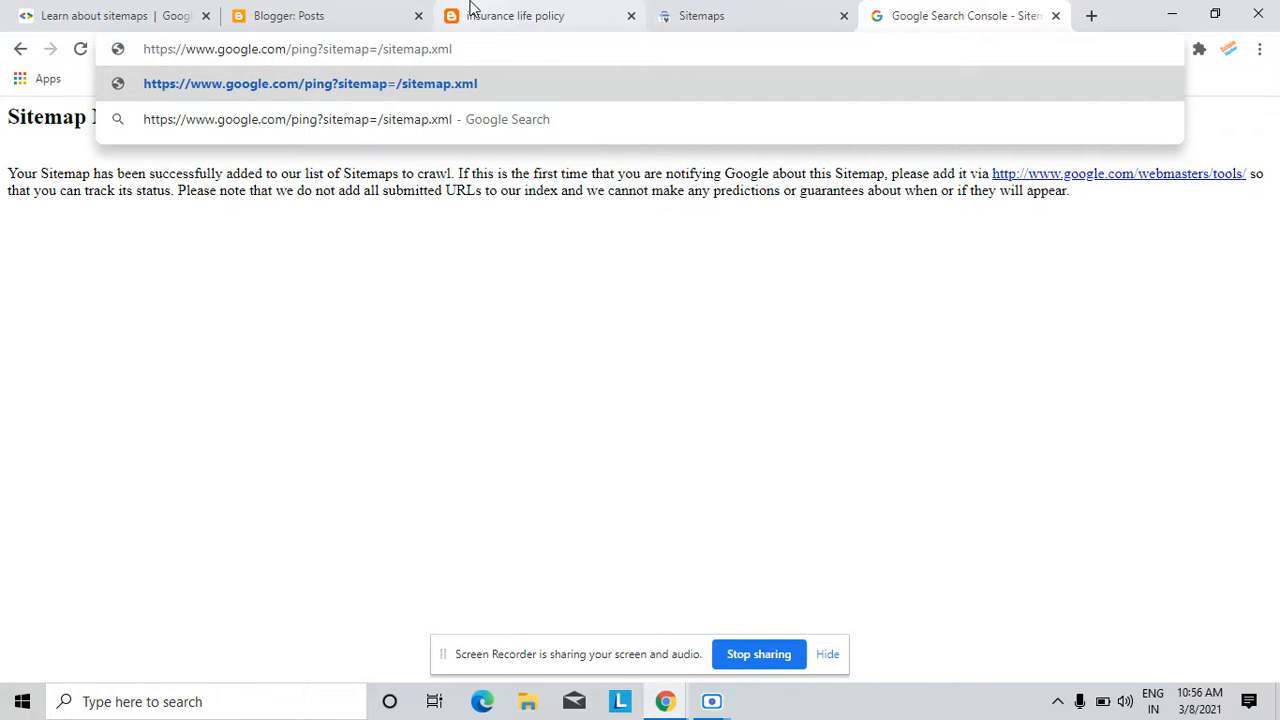
click(290, 15)
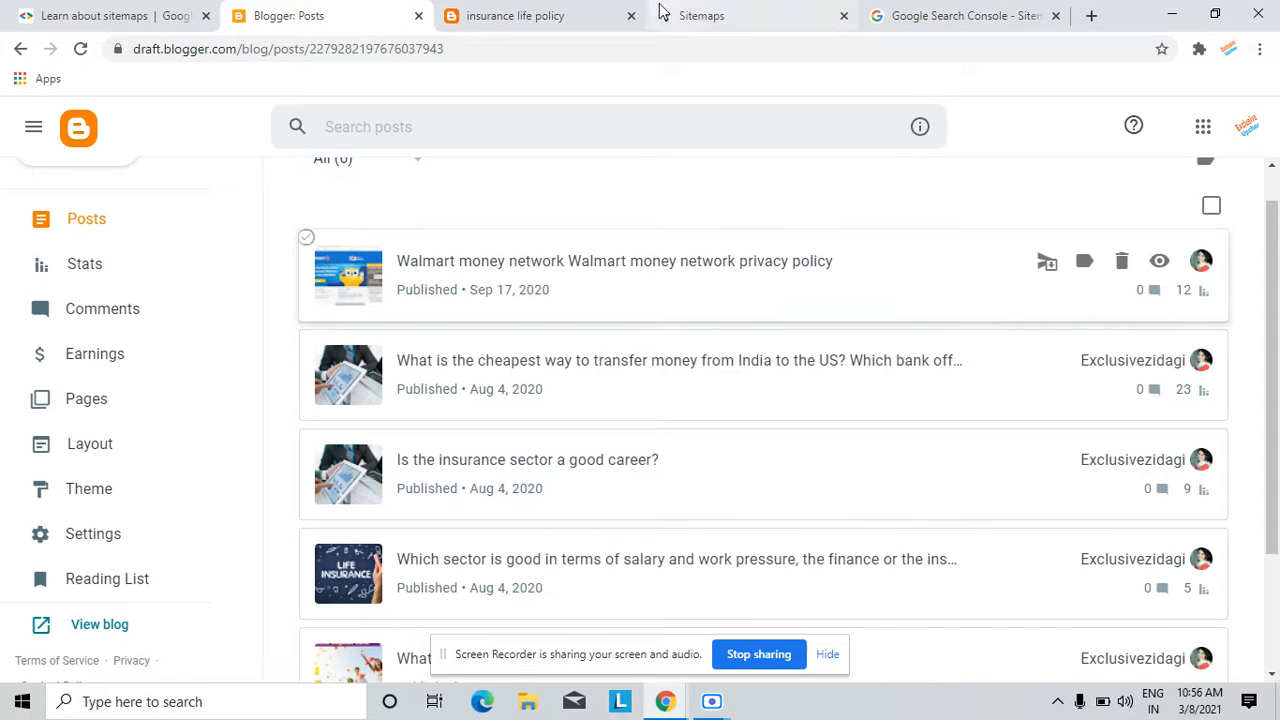
Step: Glance at Search Console Sitemaps, then return to the sitemap ping page
click(515, 15)
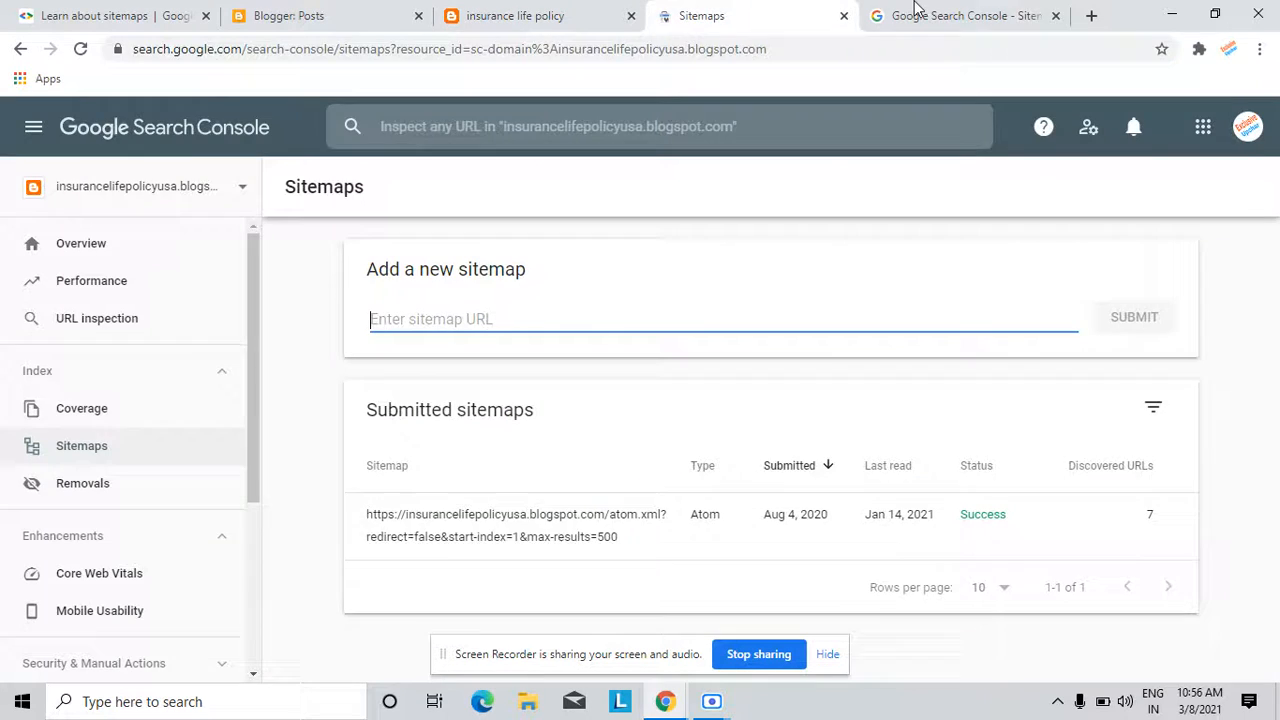
click(960, 15)
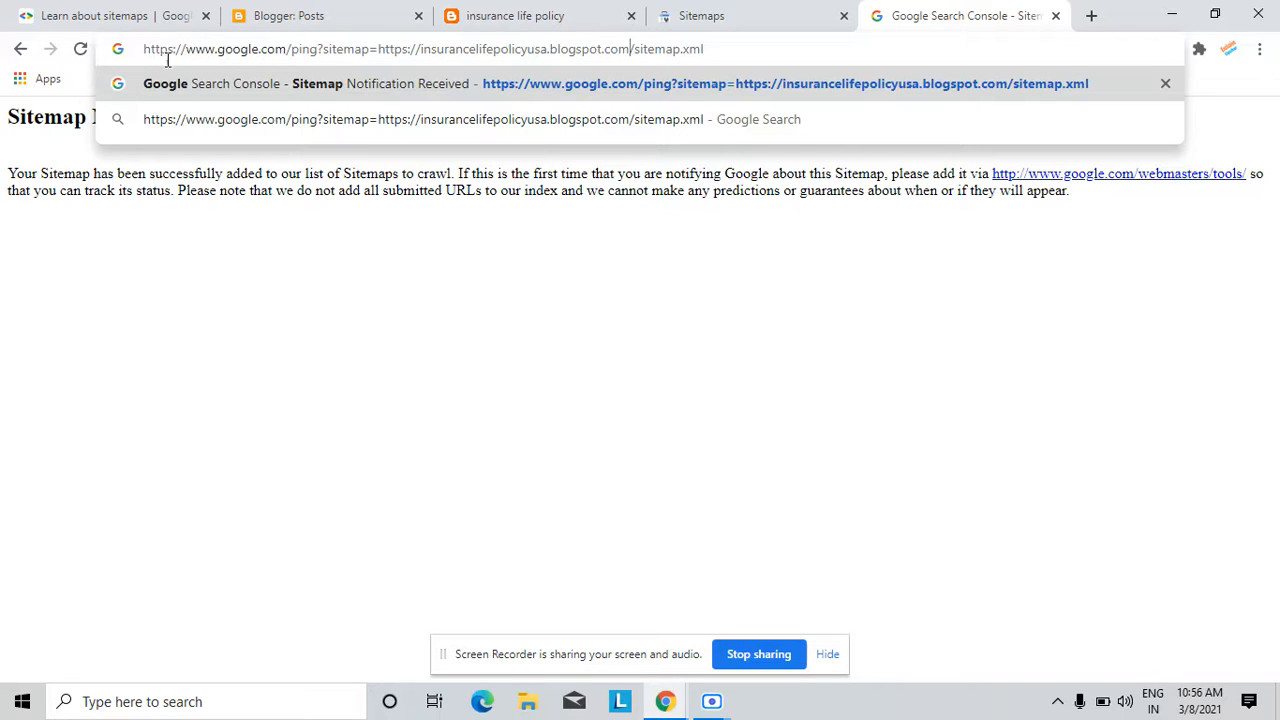
mouse_move(287, 48)
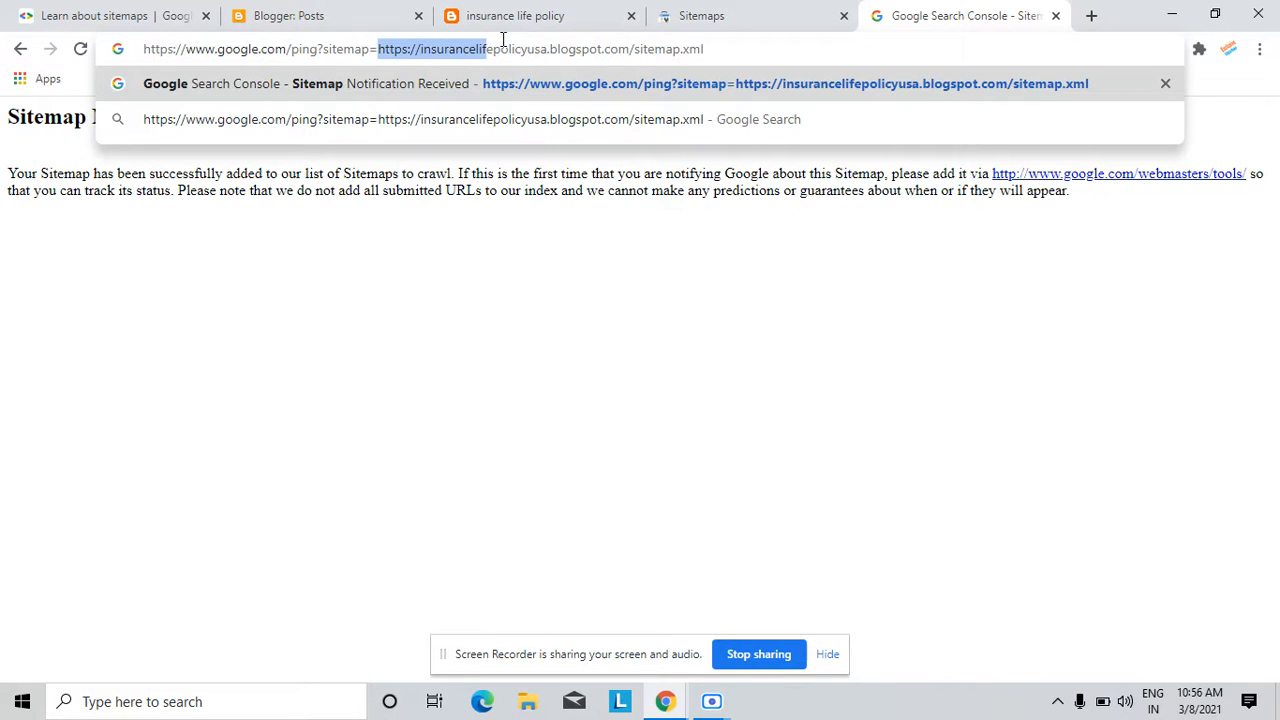
Step: Verify the blog's sitemap.xml address in the ping URL and reload the confirmation page
drag(485, 48, 628, 48)
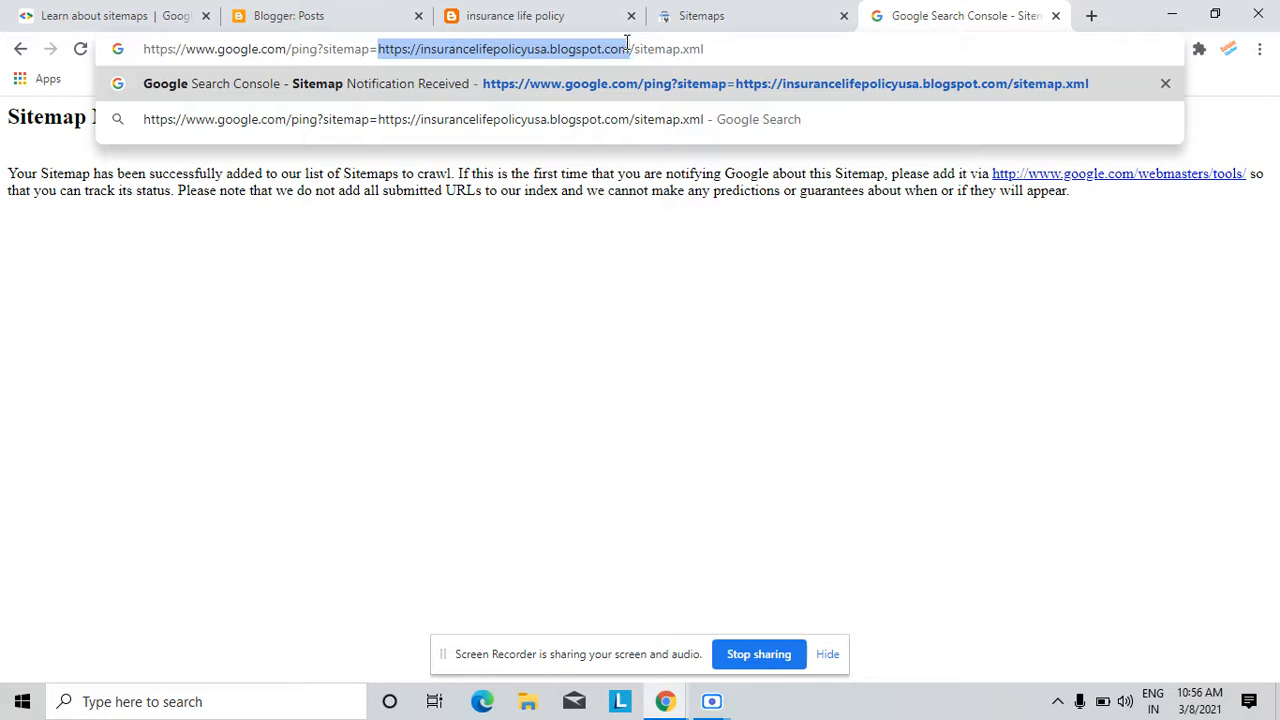
mouse_move(614, 55)
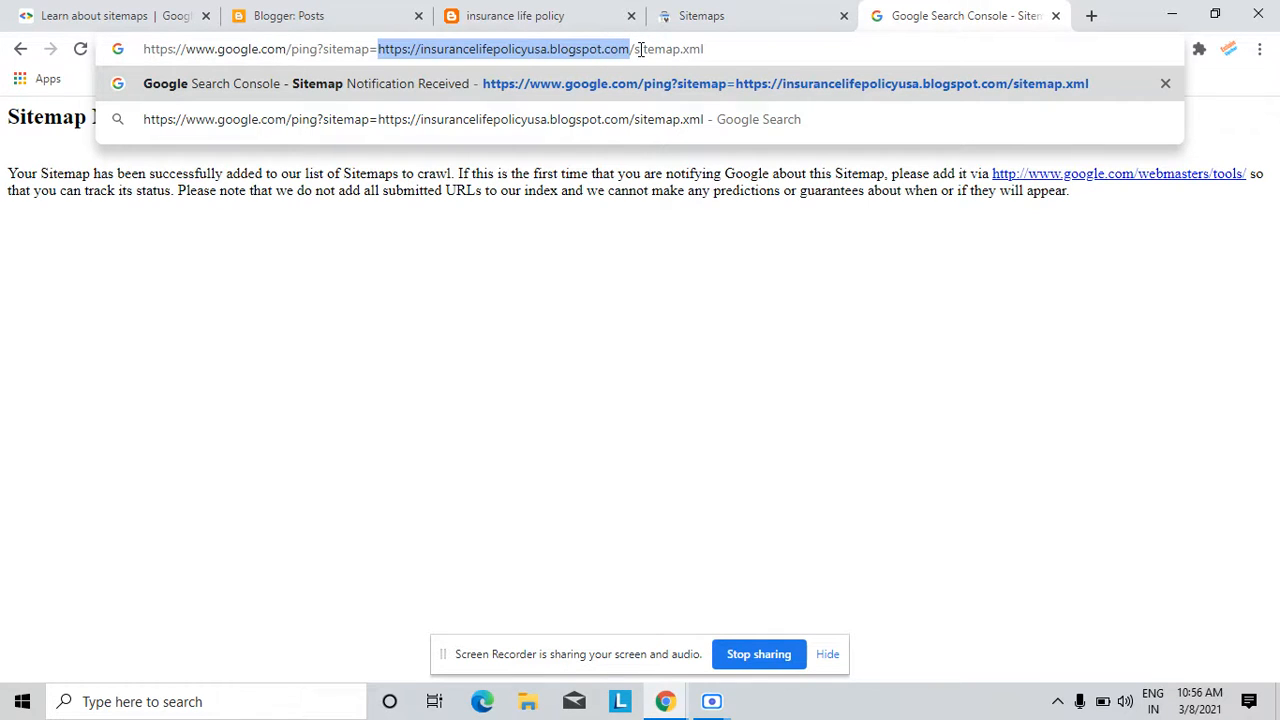
click(716, 48)
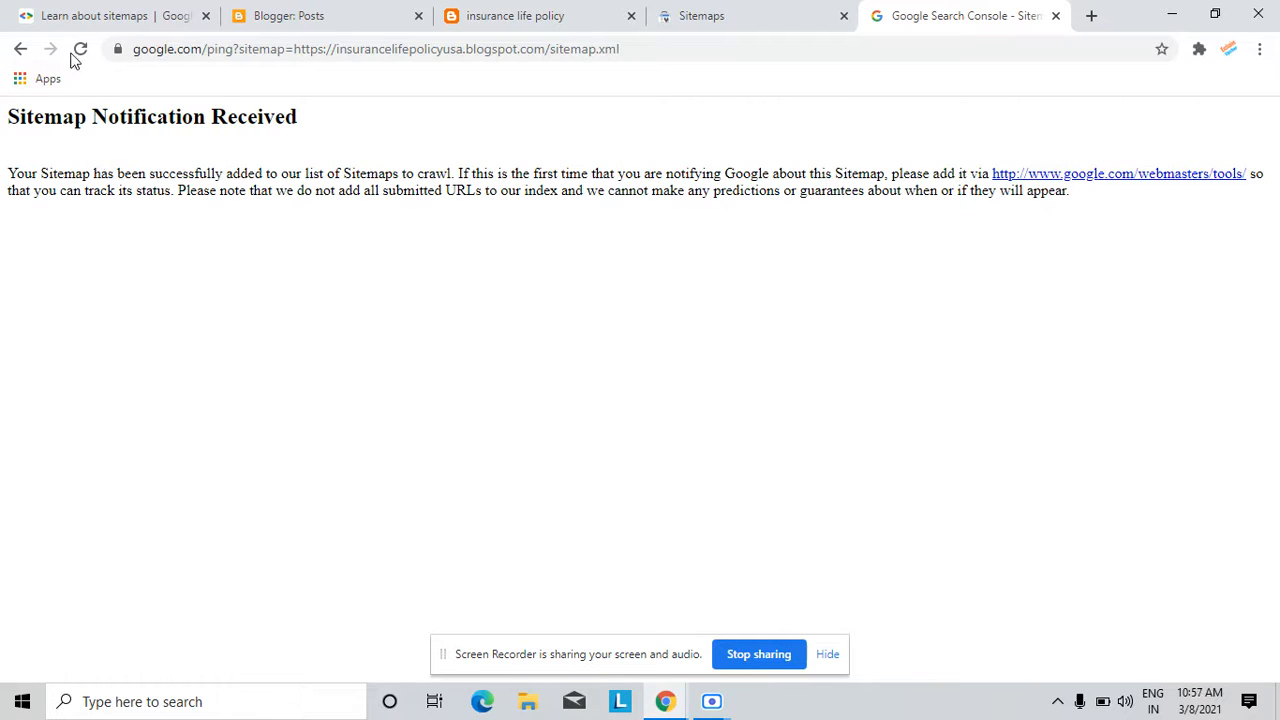
click(80, 48)
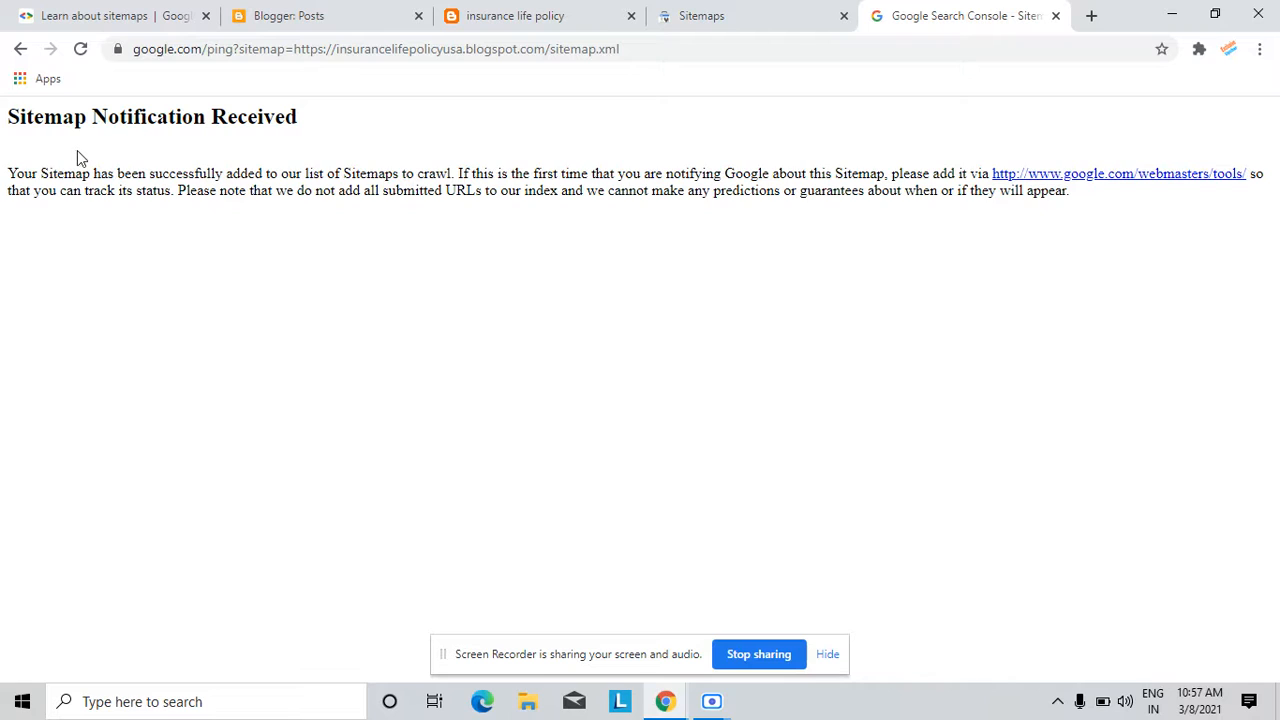
mouse_move(220, 207)
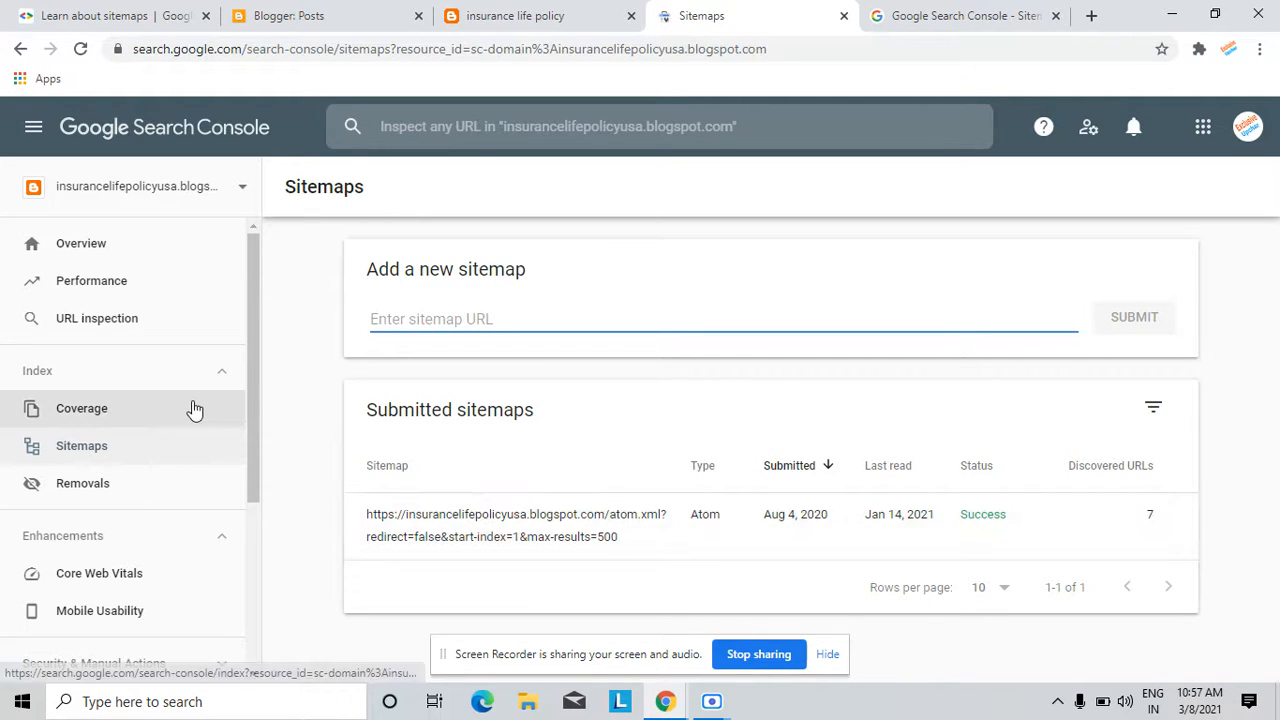
mouse_move(333, 430)
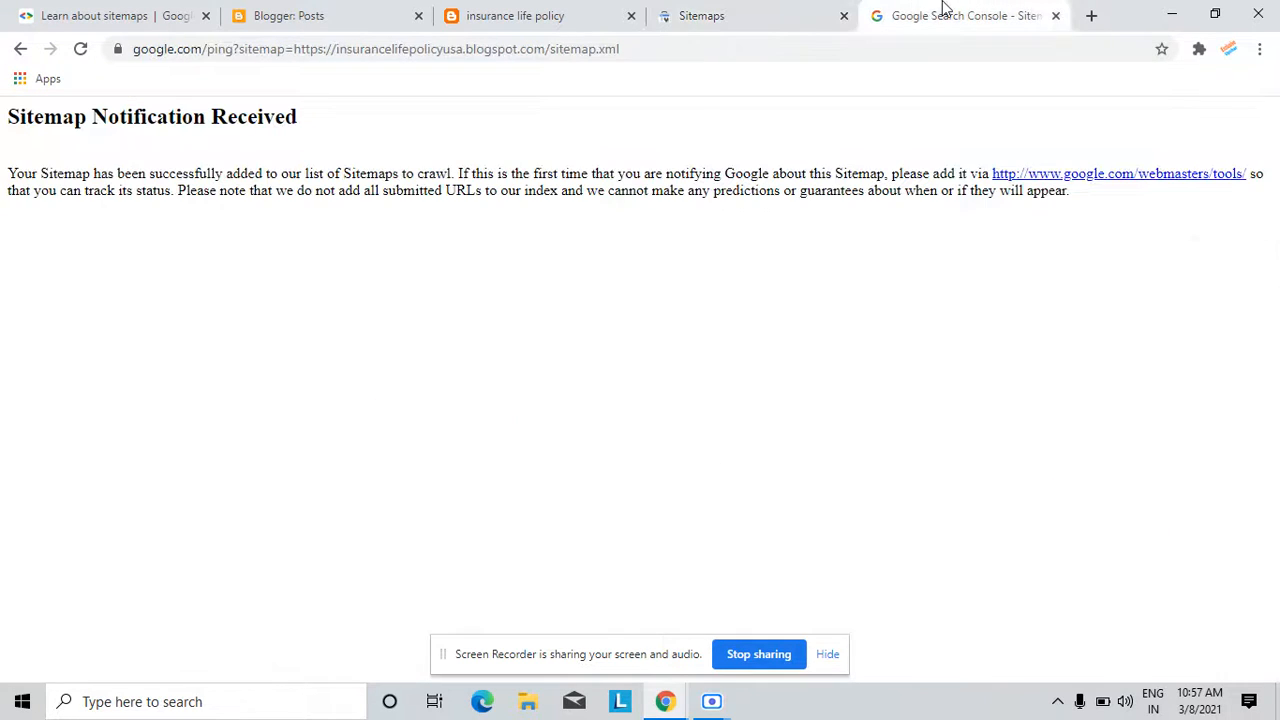
mouse_move(332, 493)
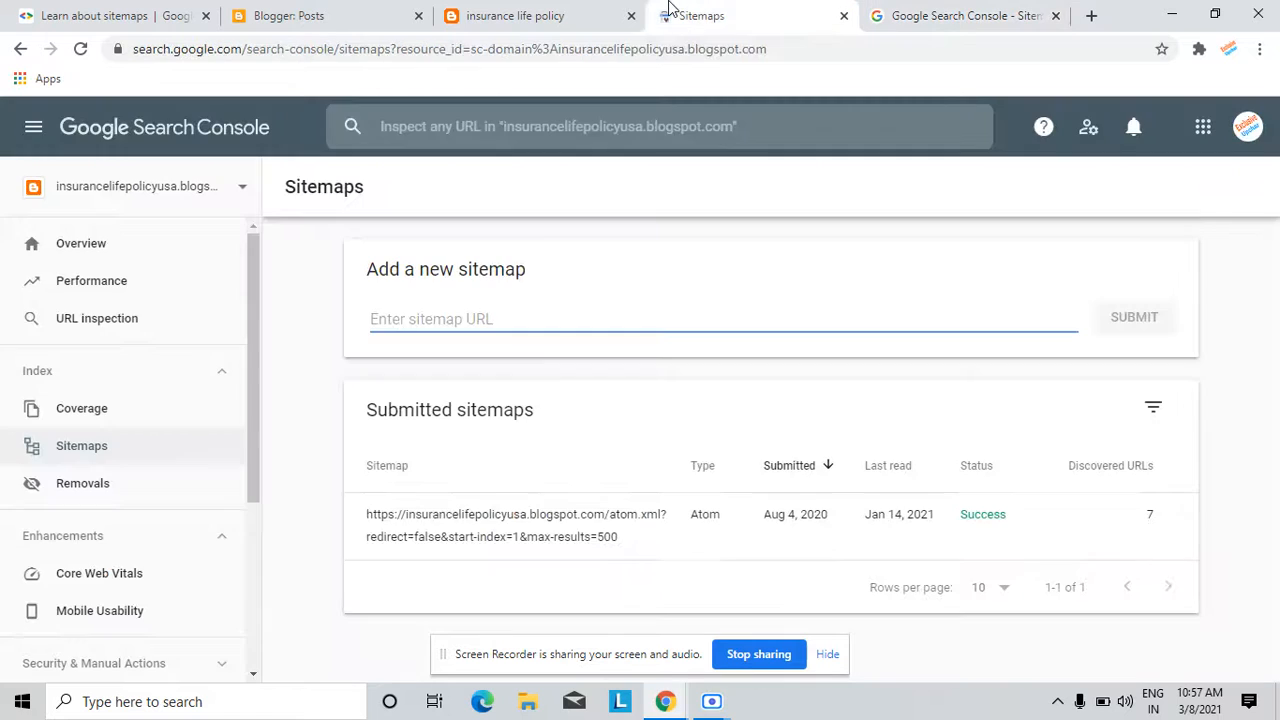
mouse_move(159, 277)
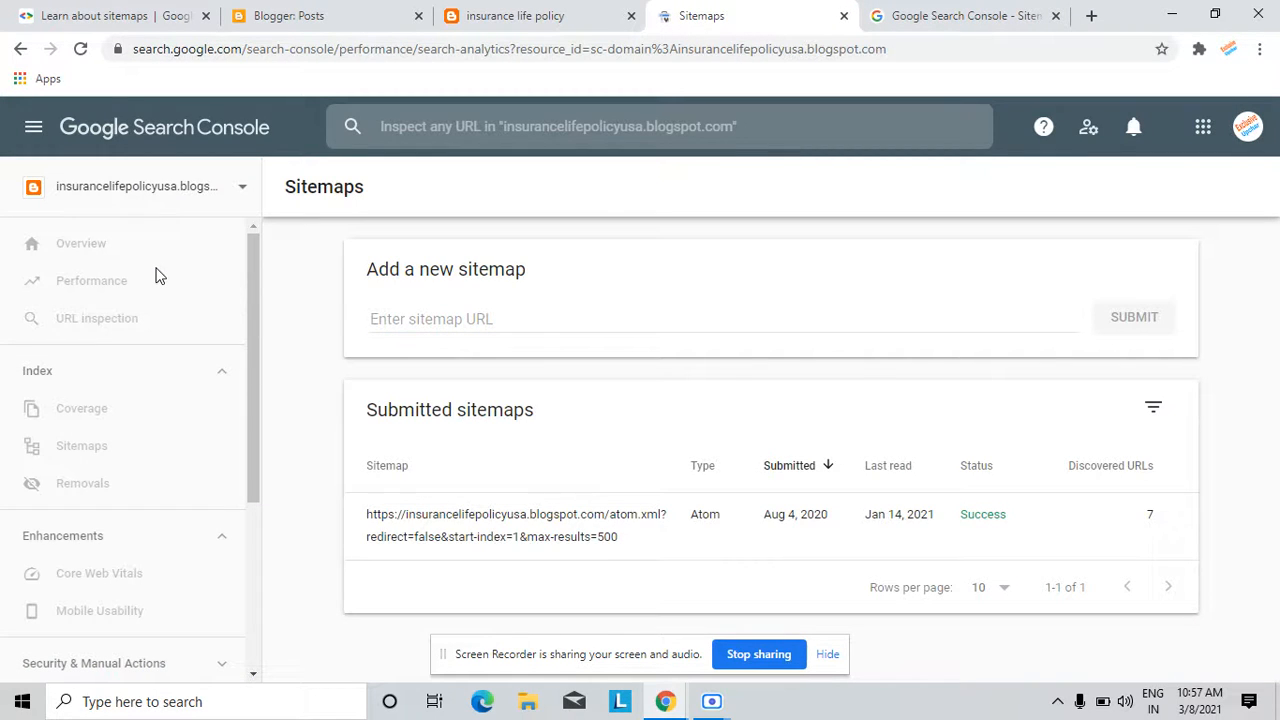
Step: Revisit the Performance and Sitemaps reports, the ping confirmation, then the Learn about sitemaps guide
click(91, 280)
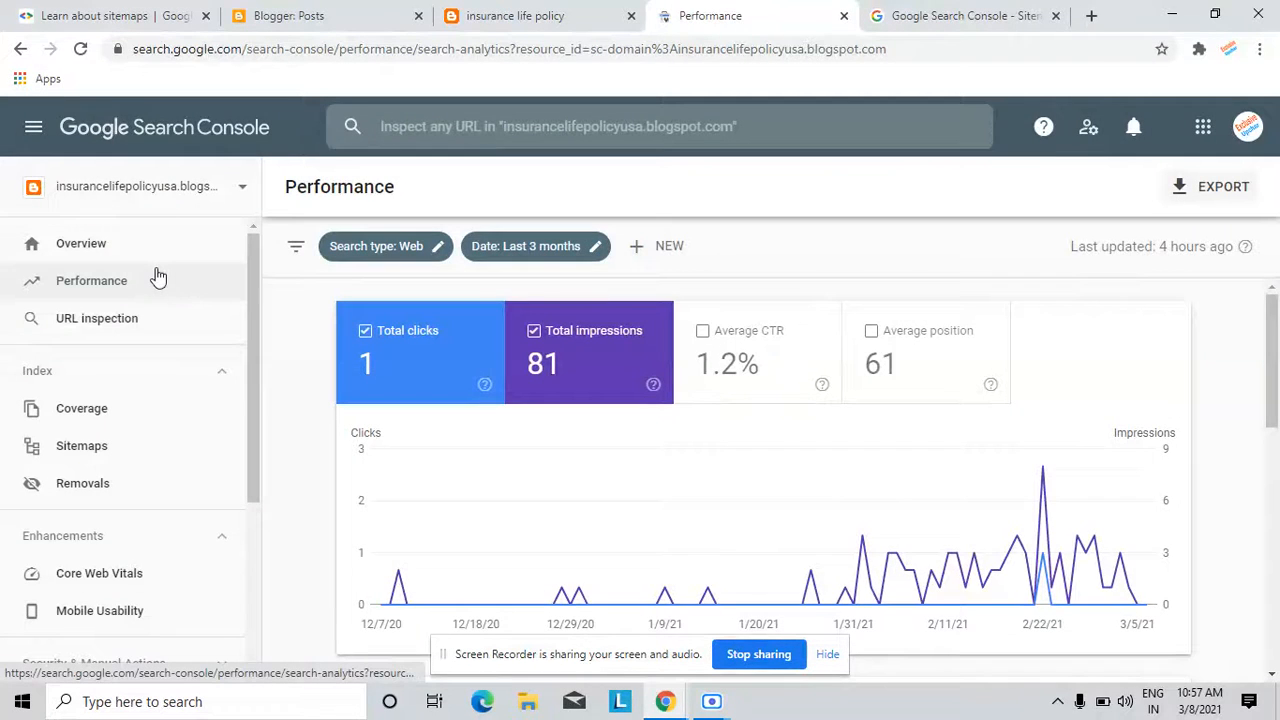
click(81, 445)
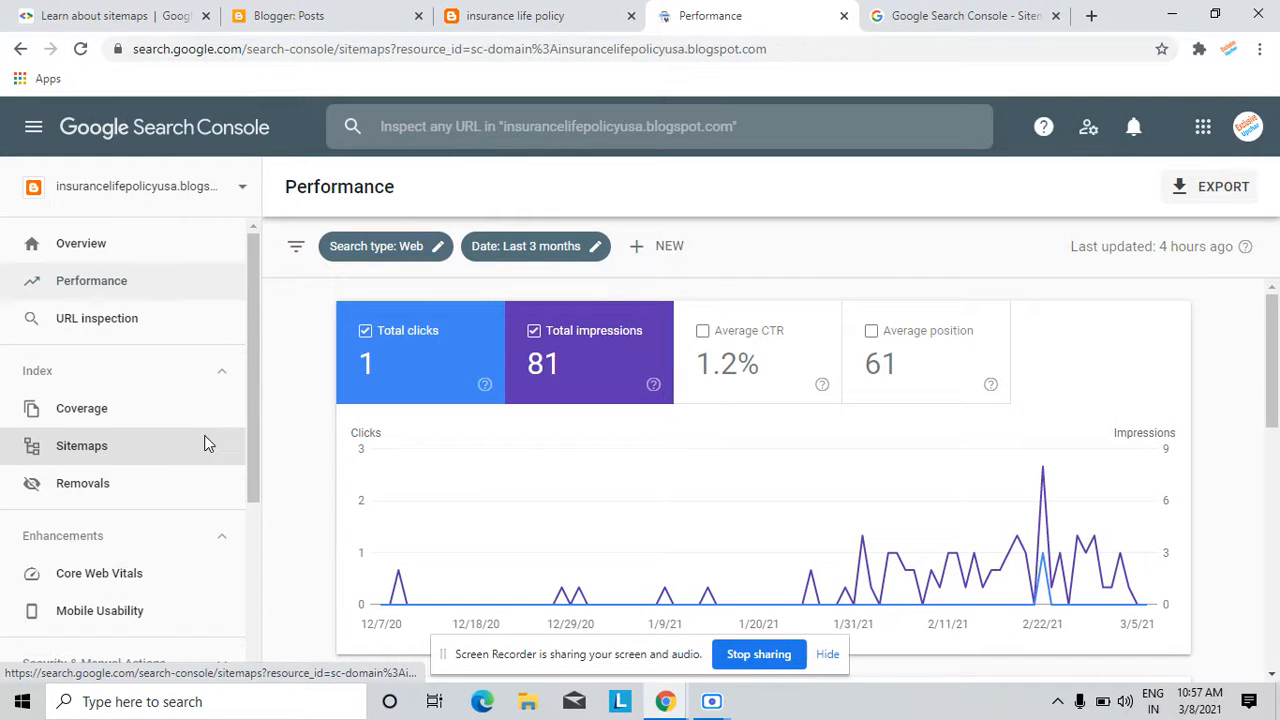
click(81, 445)
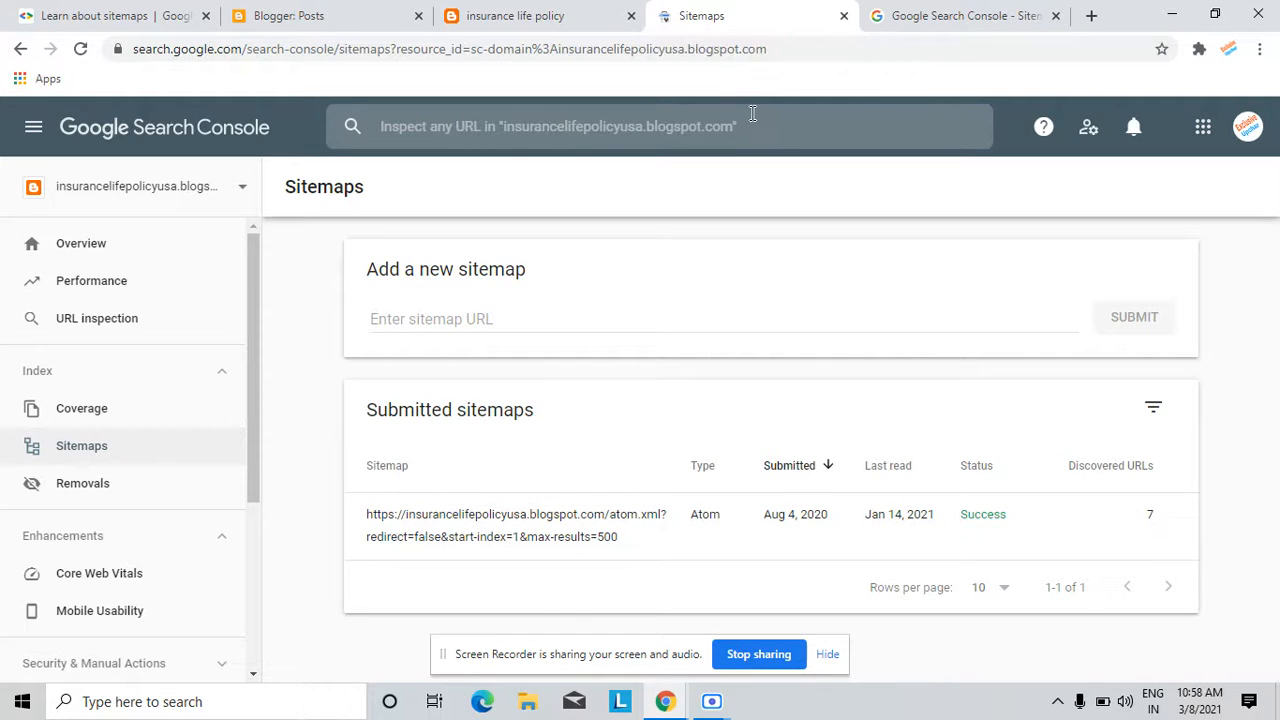
mouse_move(737, 231)
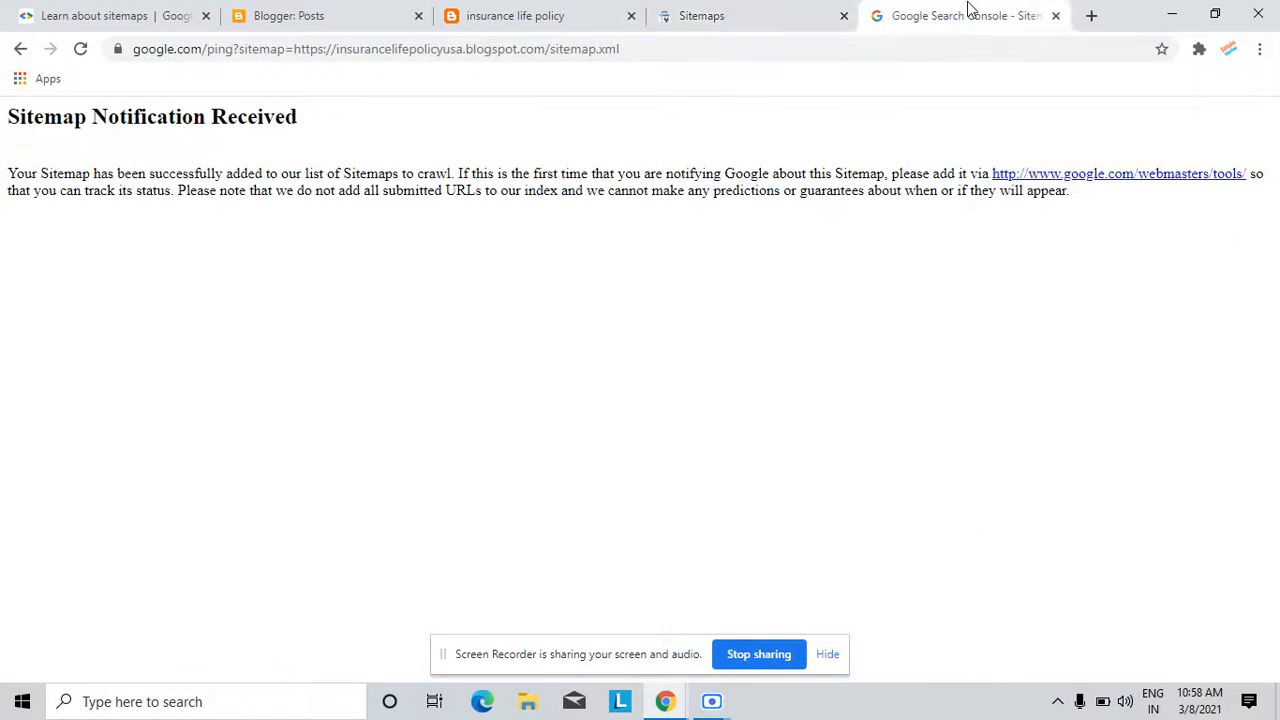
click(700, 15)
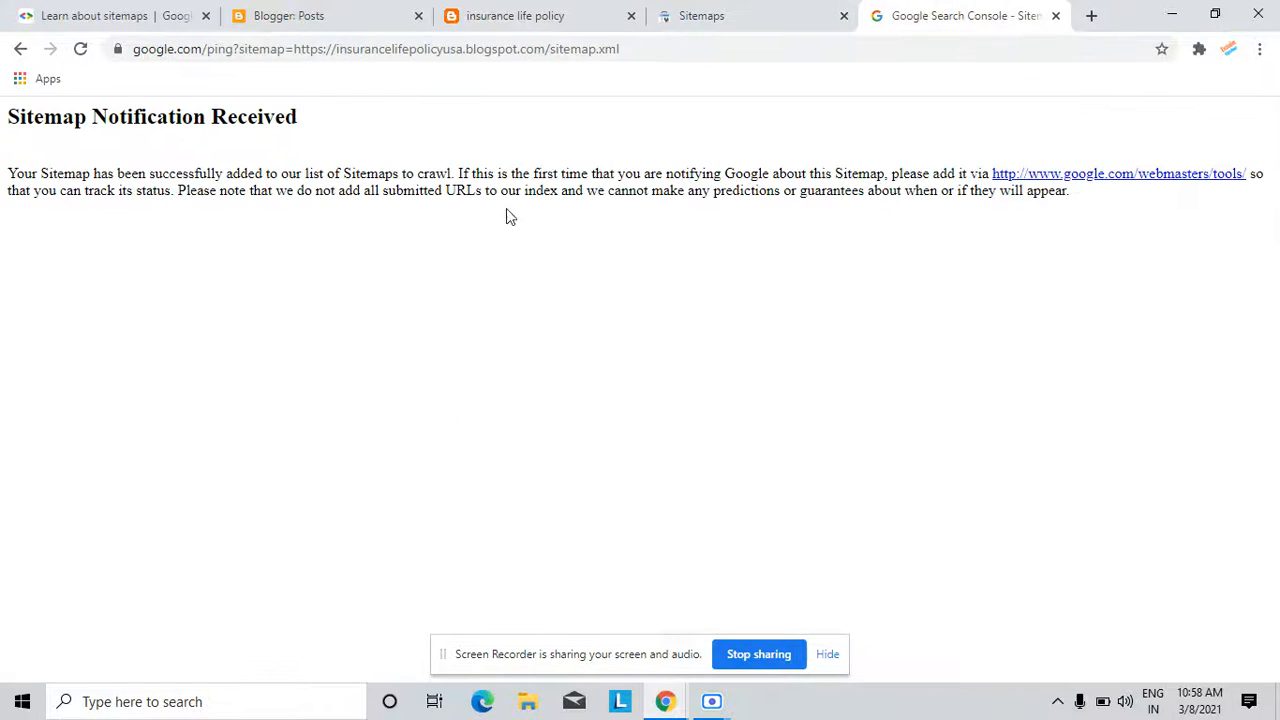
click(110, 15)
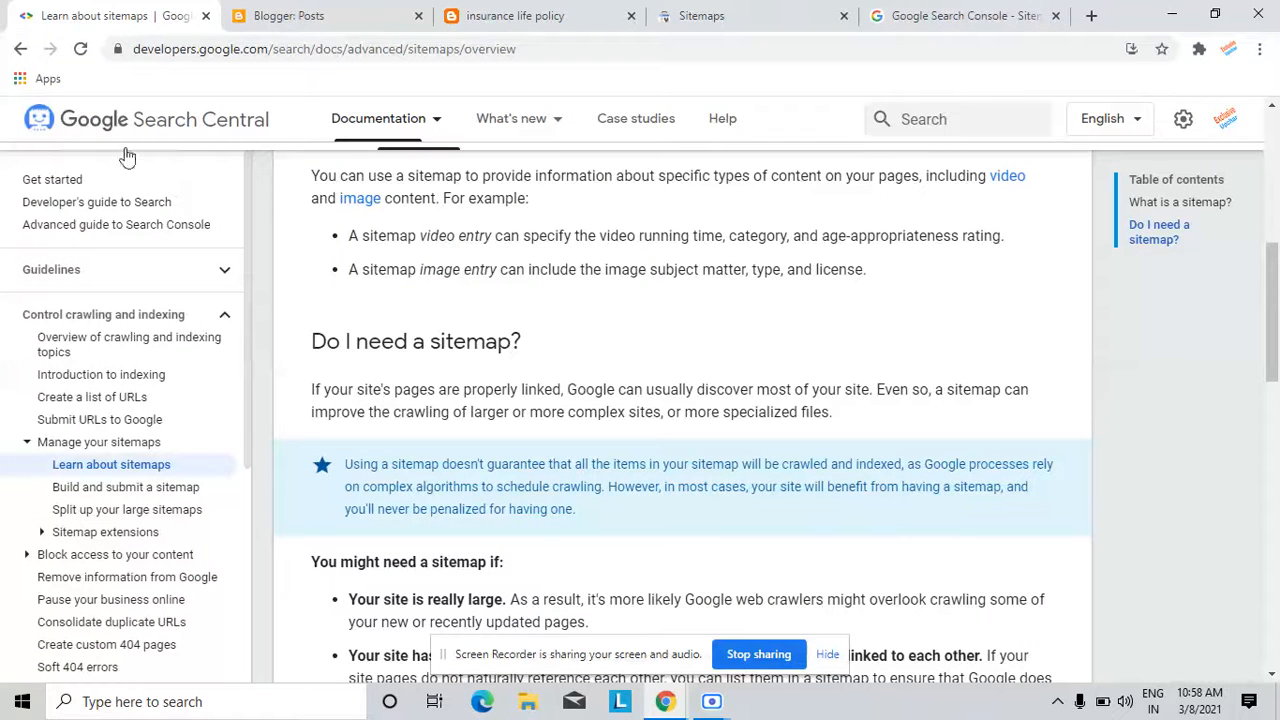
Step: Read the 'Do I need a sitemap?' guidance and open the Submit URLs to Google page
scroll(down, 3)
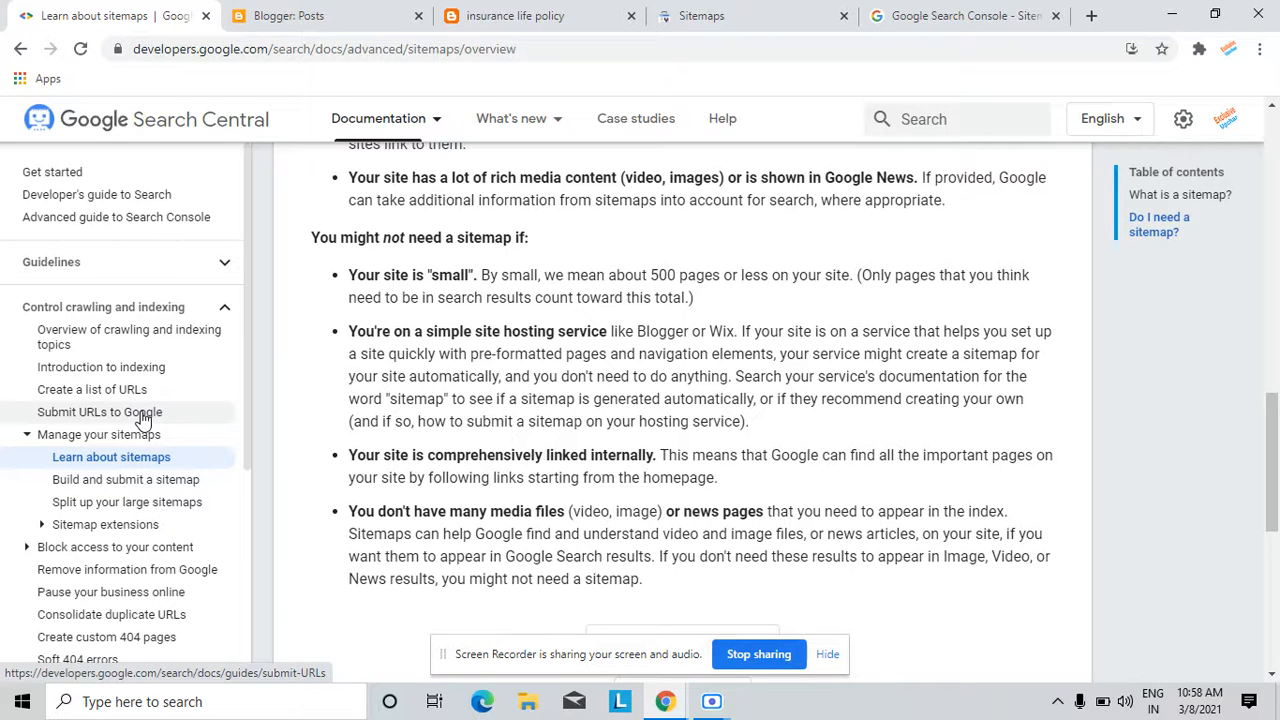
click(99, 411)
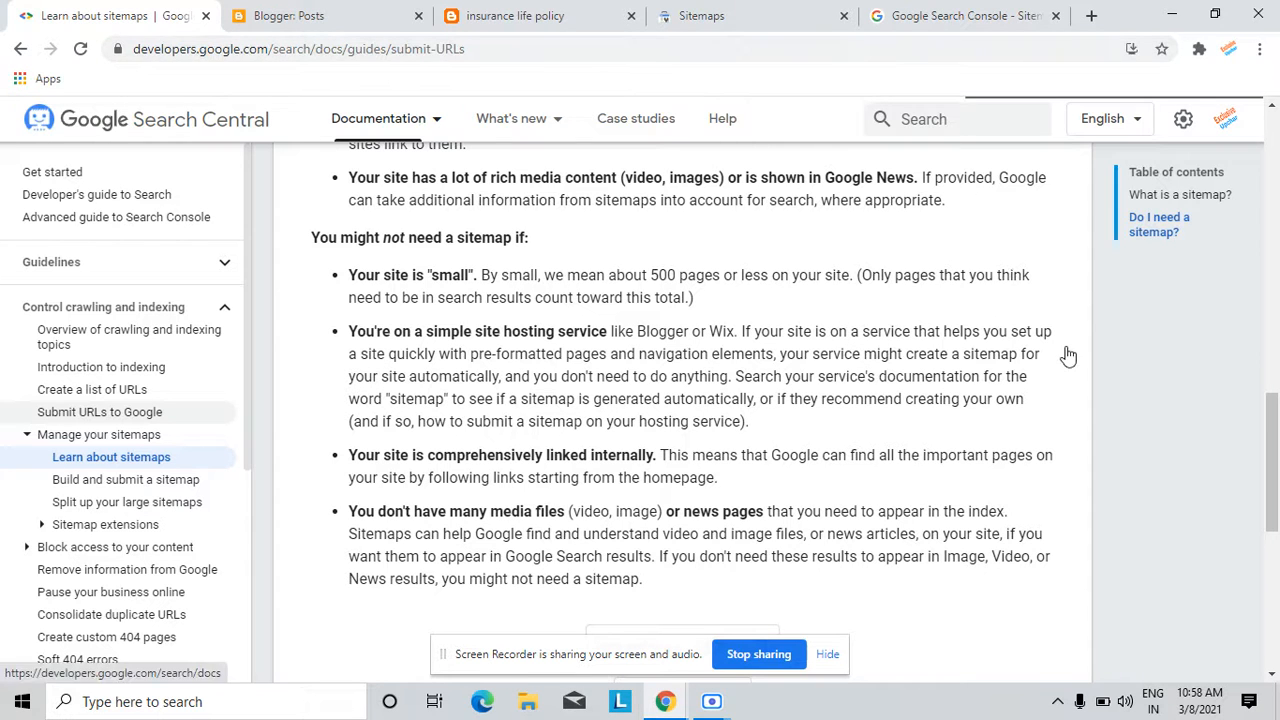
click(511, 118)
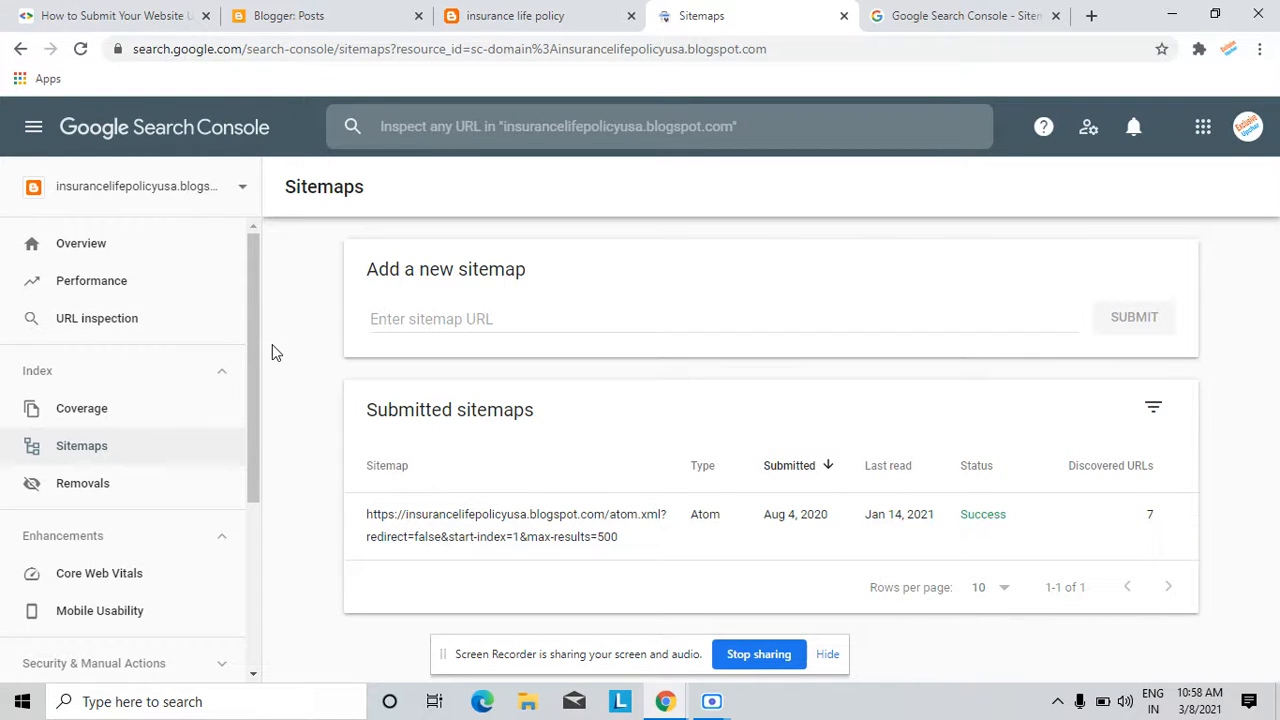
mouse_move(475, 525)
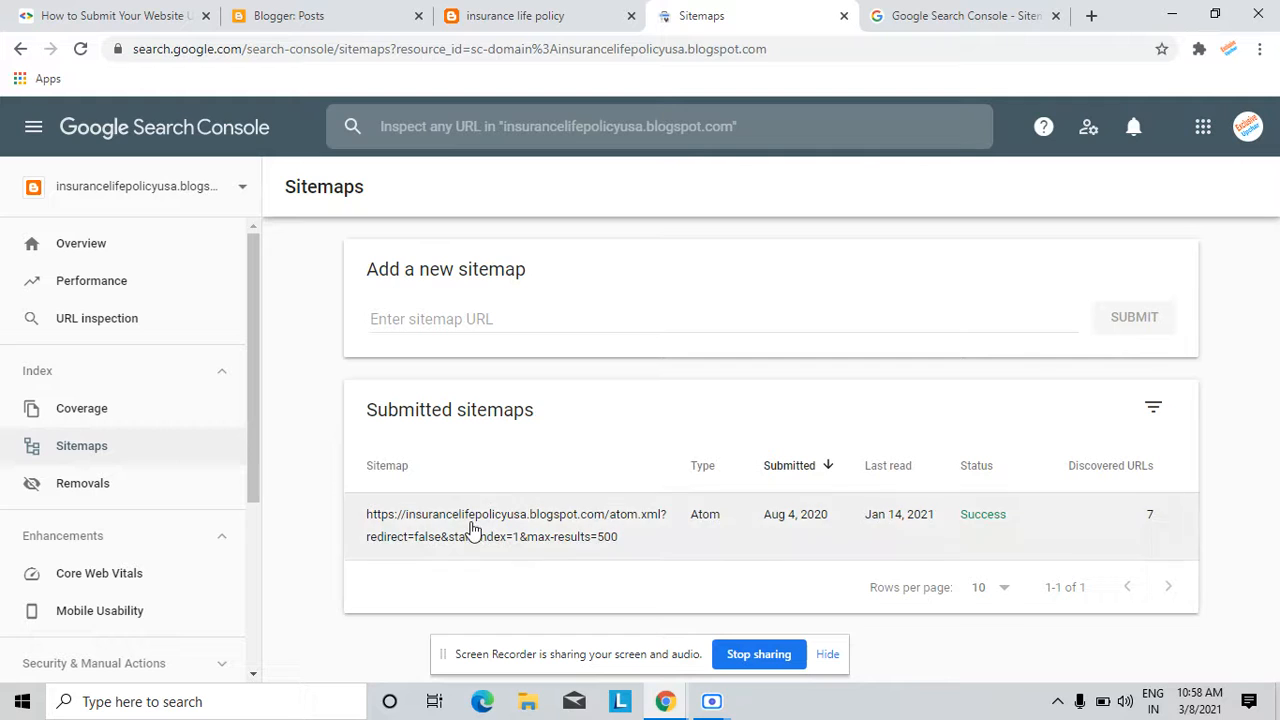